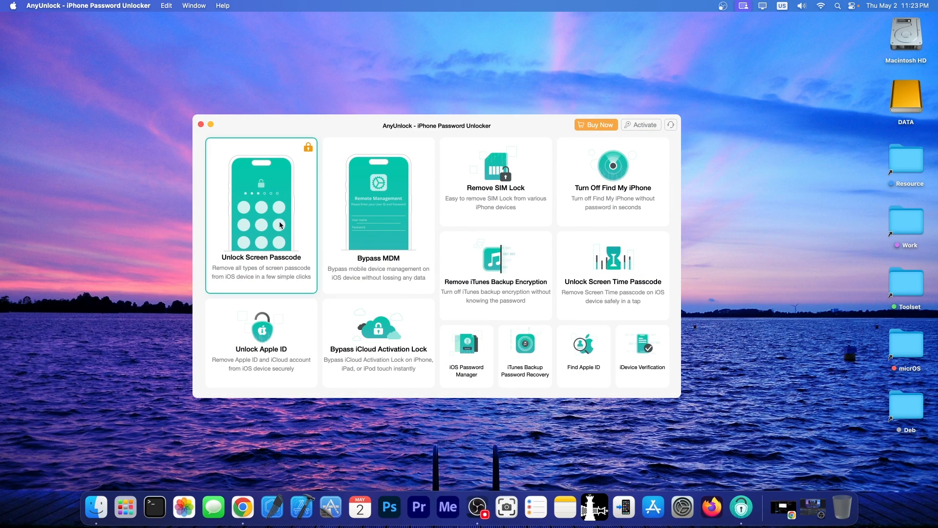
Switch from AnyUnlock to Chrome showing the Dopamine 2.1.2 announcement post
click(496, 179)
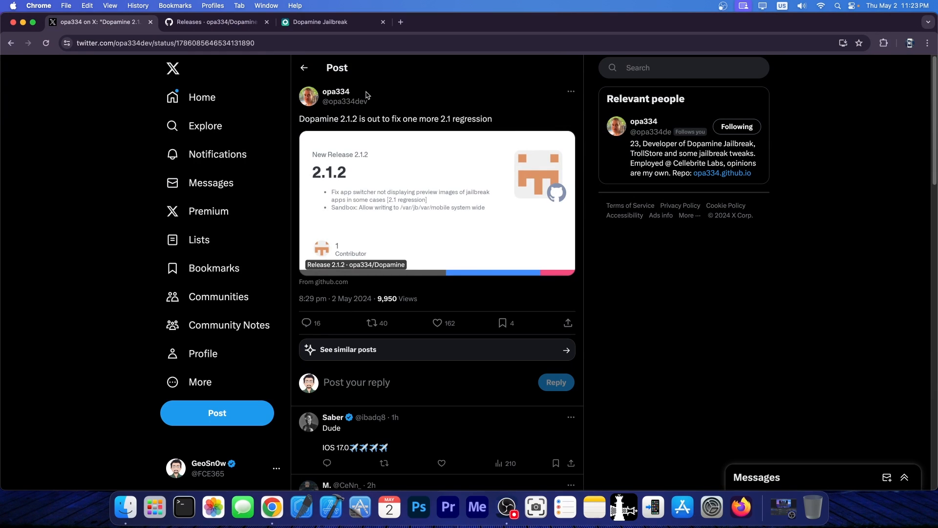
View the ellekit.space download page, scroll the GitHub 2.1.x release notes, then return to the announcement post
click(320, 22)
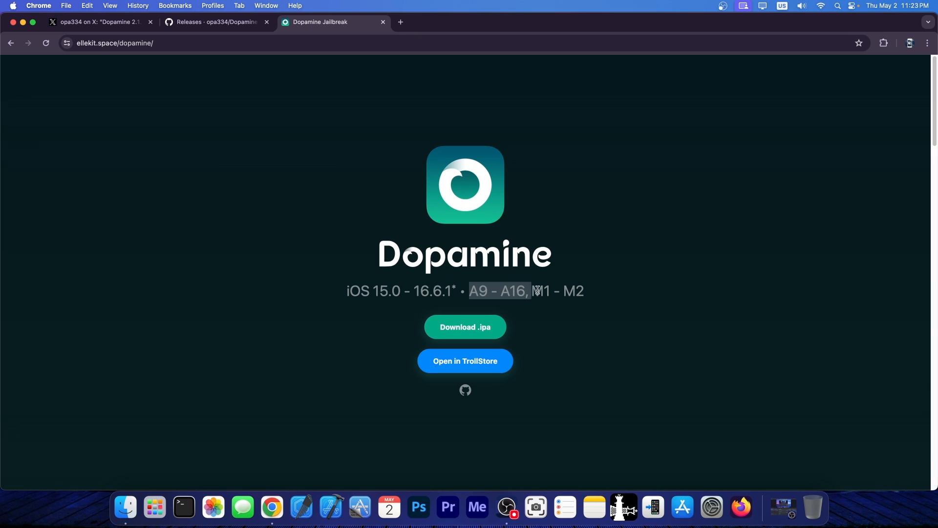
click(215, 22)
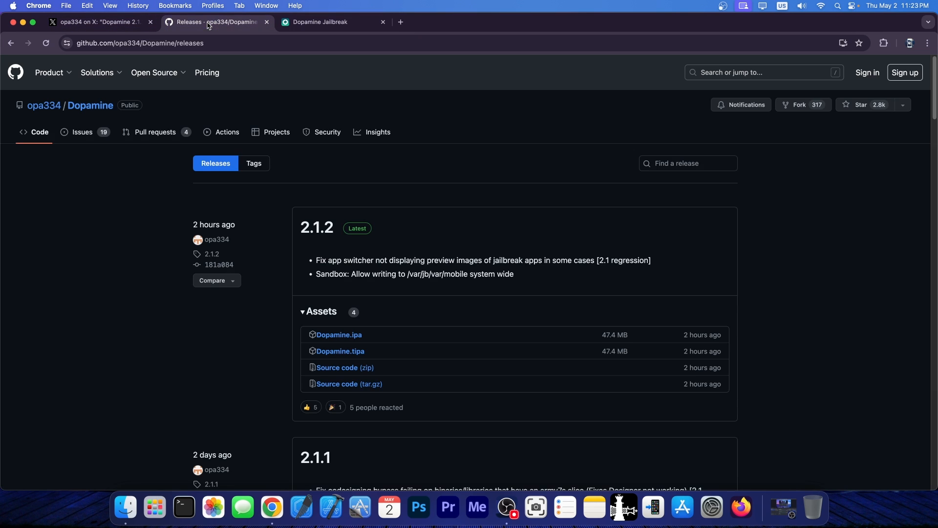
mouse_move(317, 228)
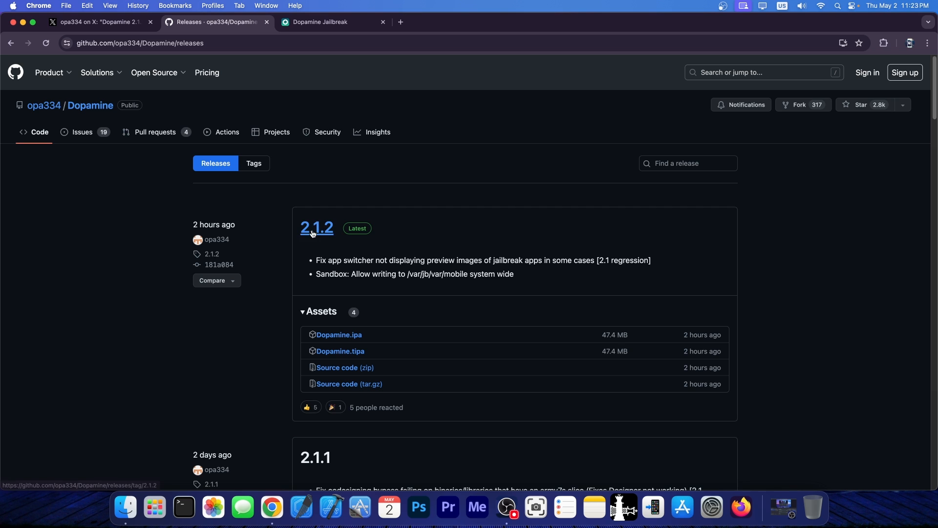
scroll(down, 3)
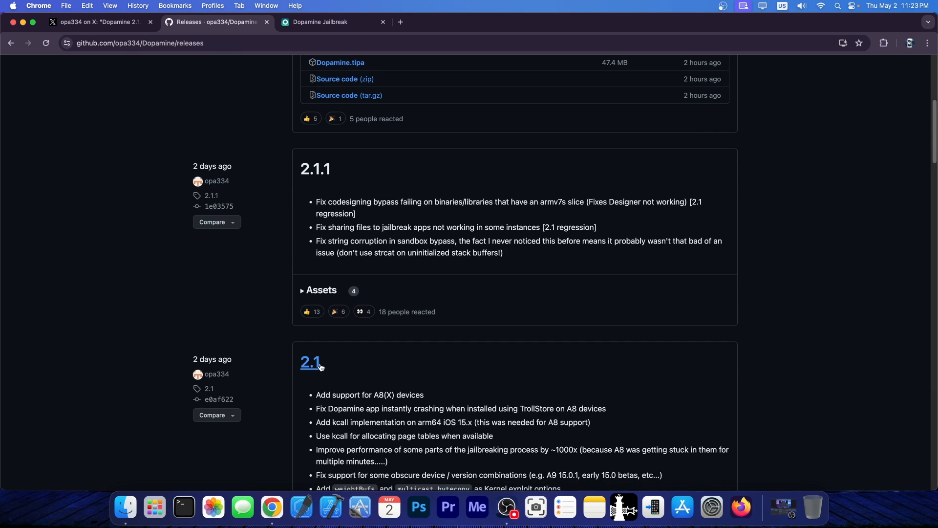
mouse_move(129, 176)
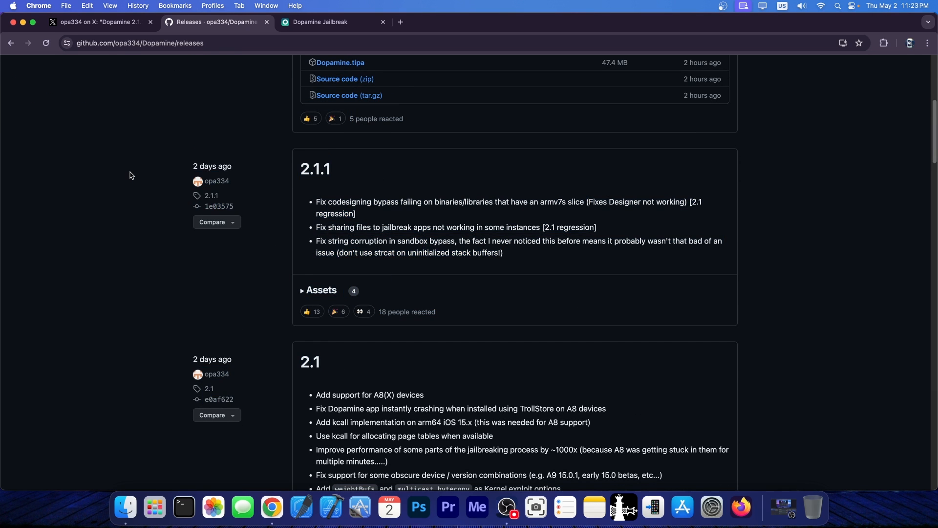
scroll(down, 3)
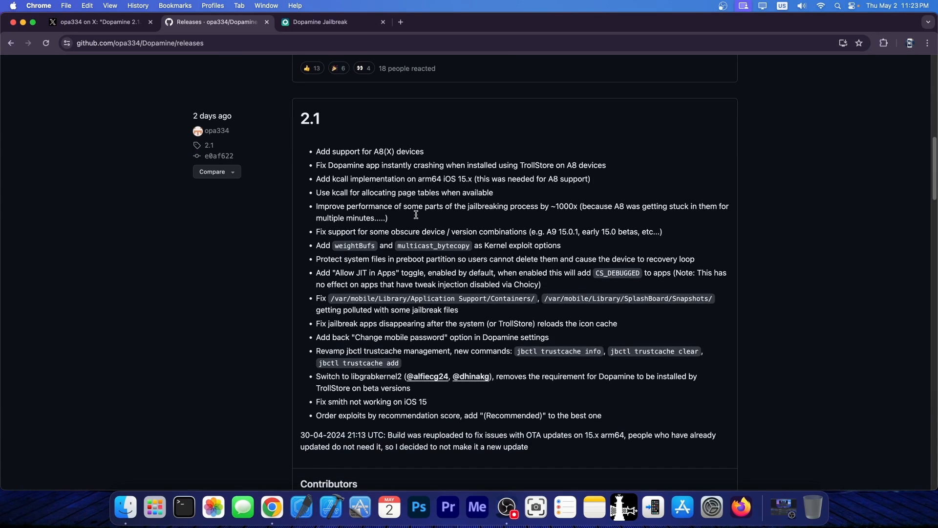
scroll(up, 3)
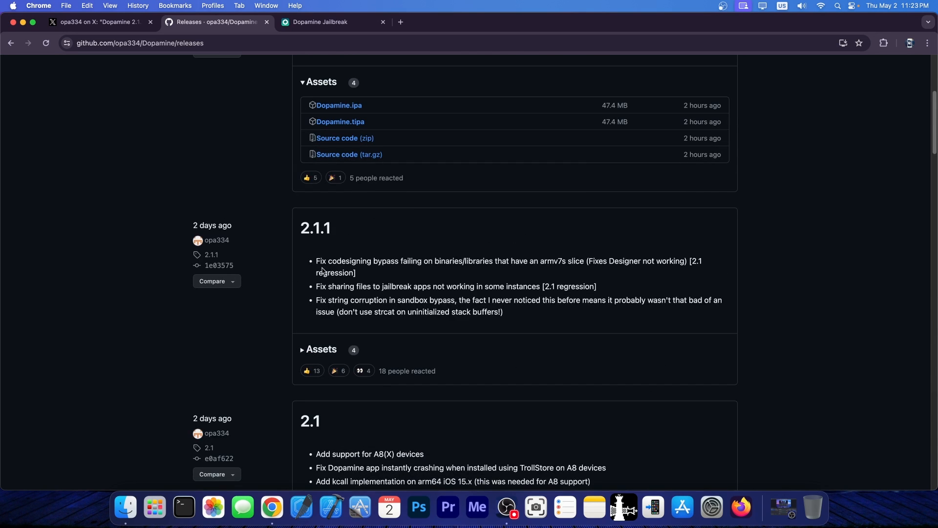
scroll(down, 3)
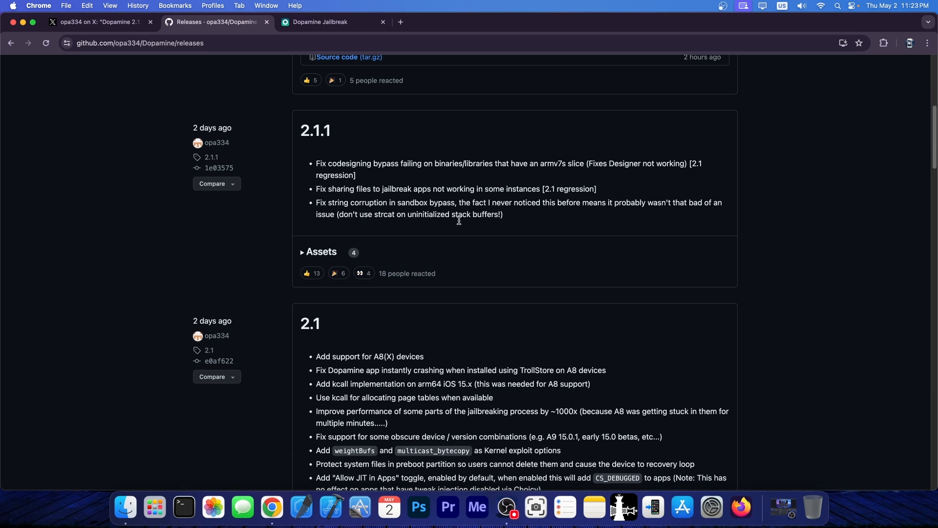
click(98, 22)
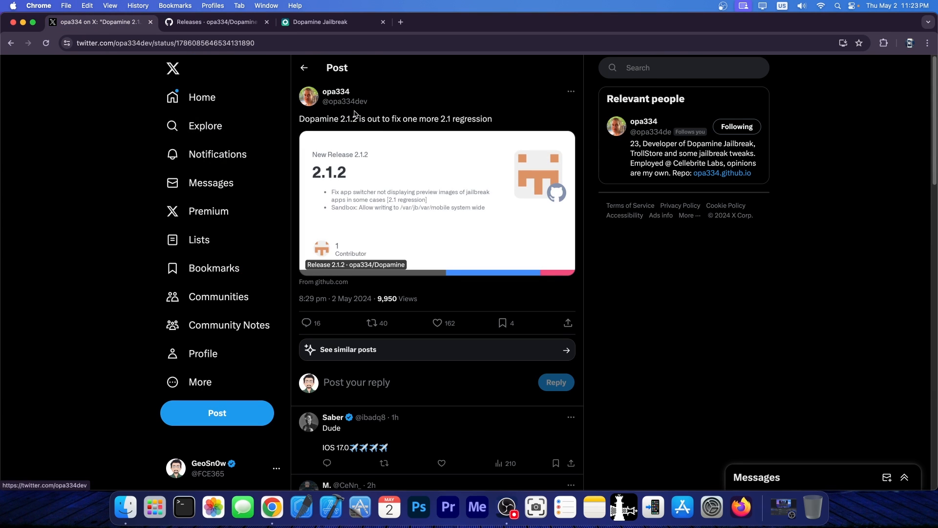
mouse_move(355, 128)
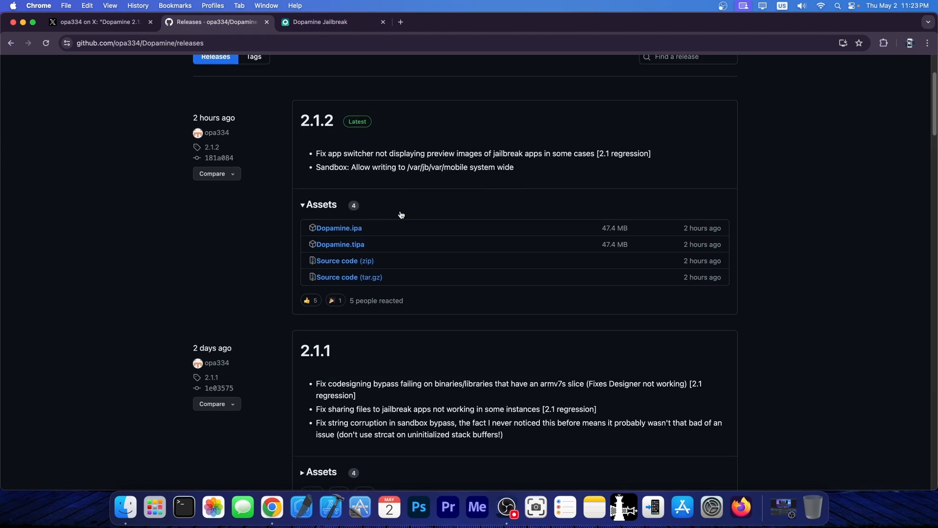
Scroll the GitHub releases page down to the full Dopamine 2.1 change list
scroll(down, 3)
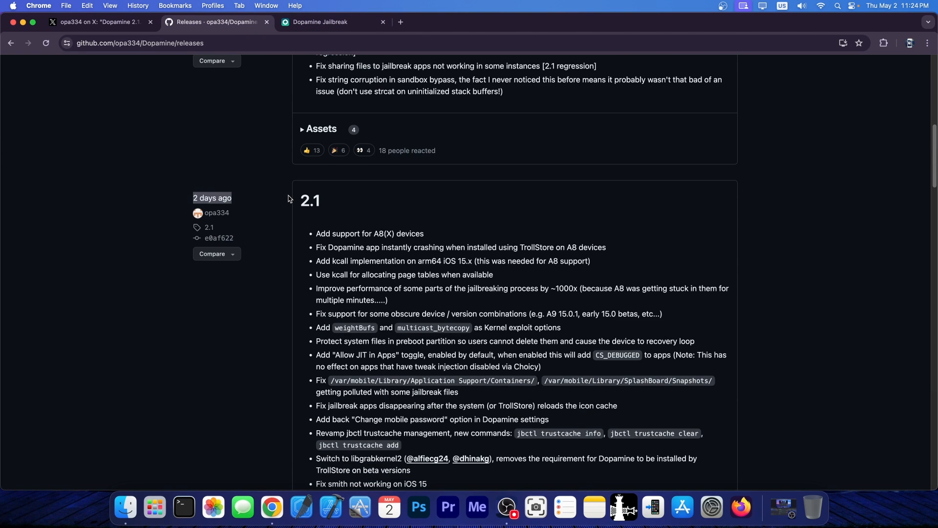
scroll(down, 3)
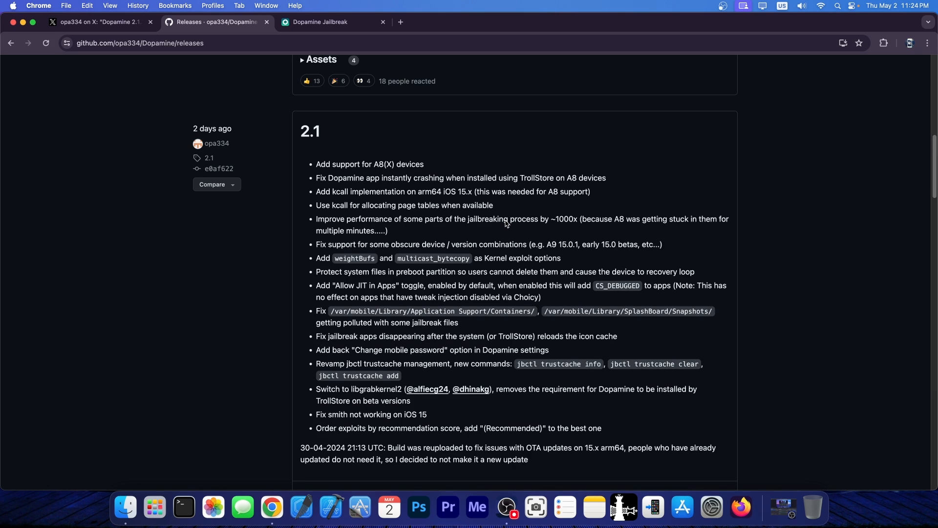
click(323, 22)
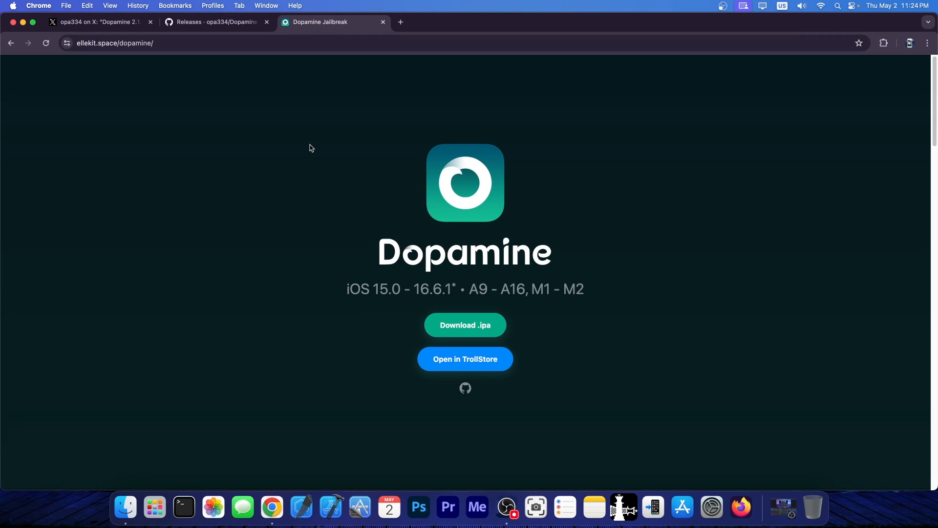
click(217, 22)
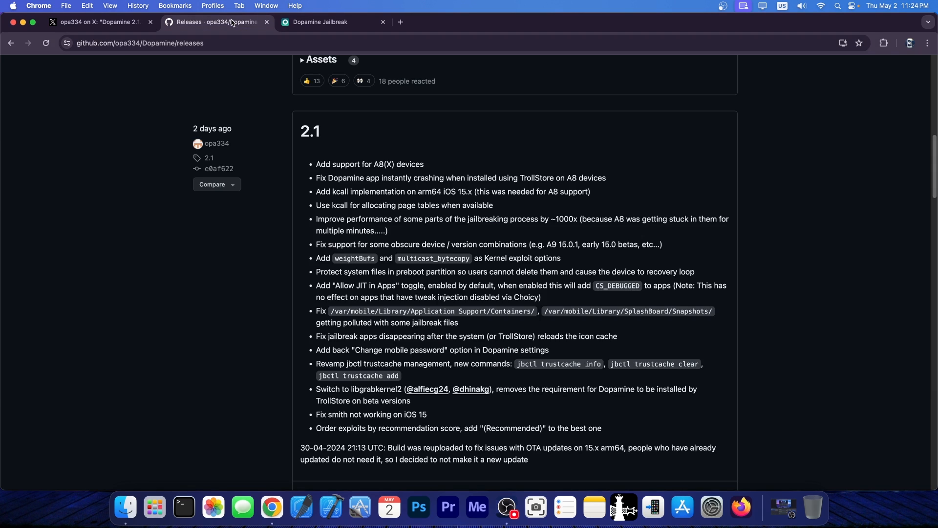
mouse_move(492, 216)
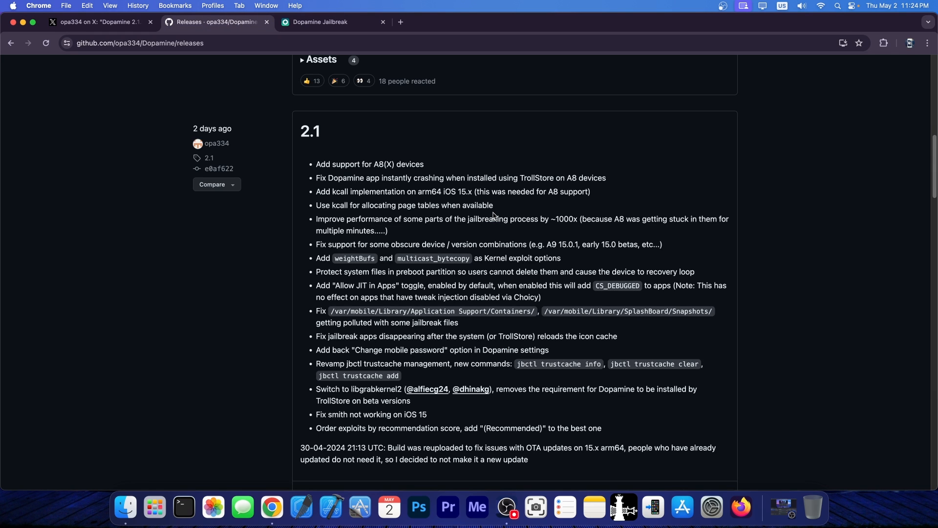
mouse_move(317, 187)
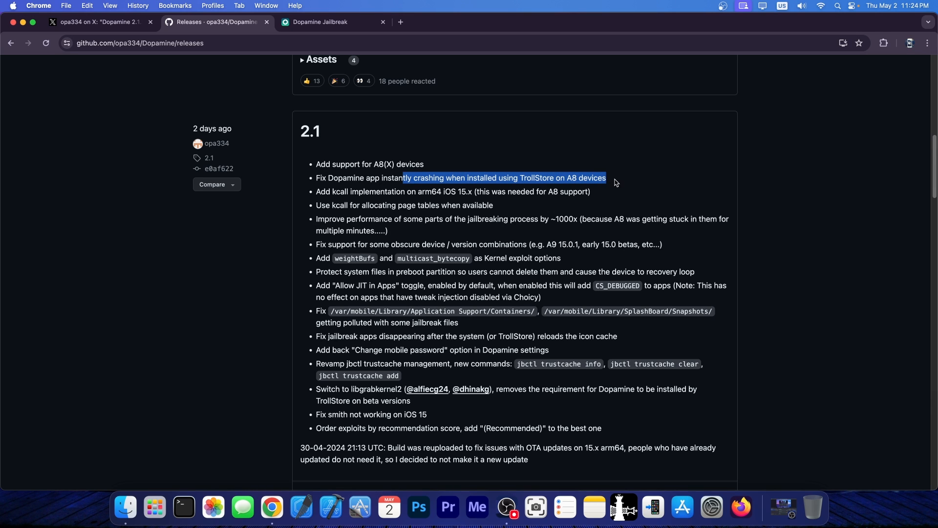
mouse_move(412, 194)
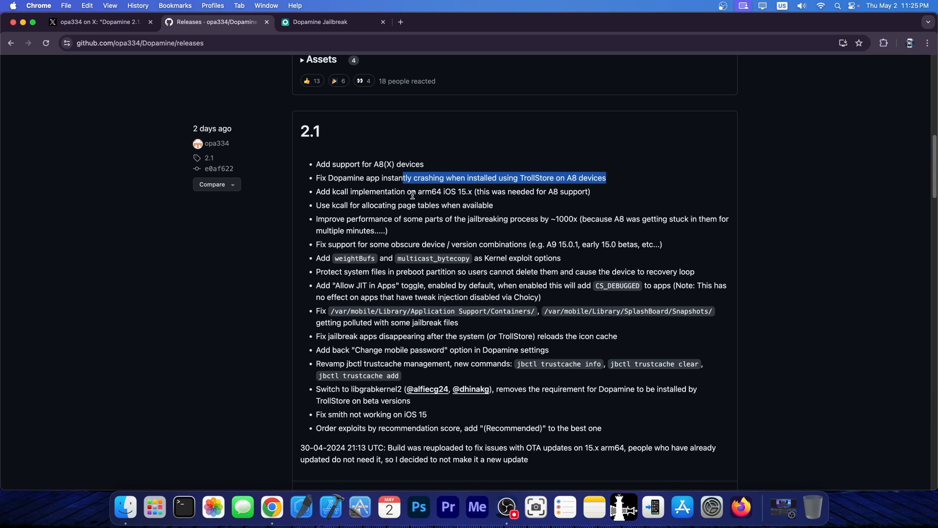
mouse_move(346, 216)
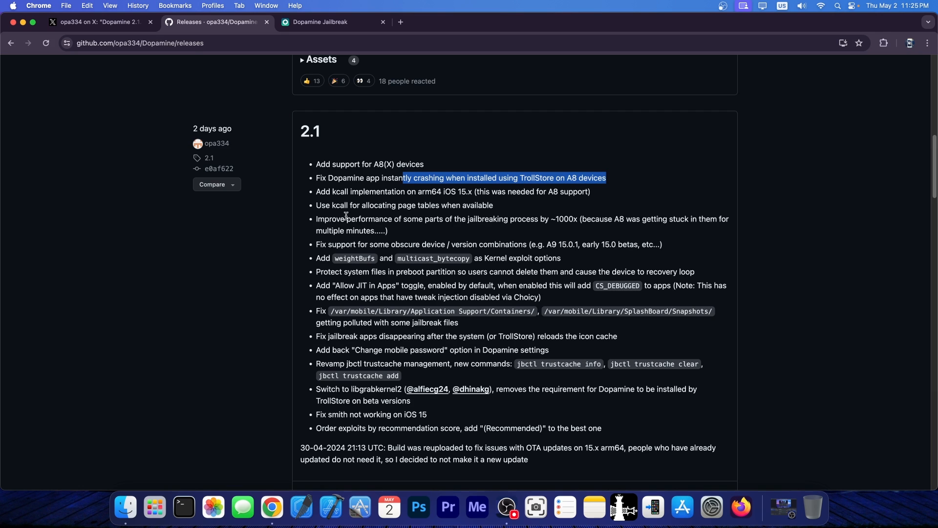
mouse_move(464, 193)
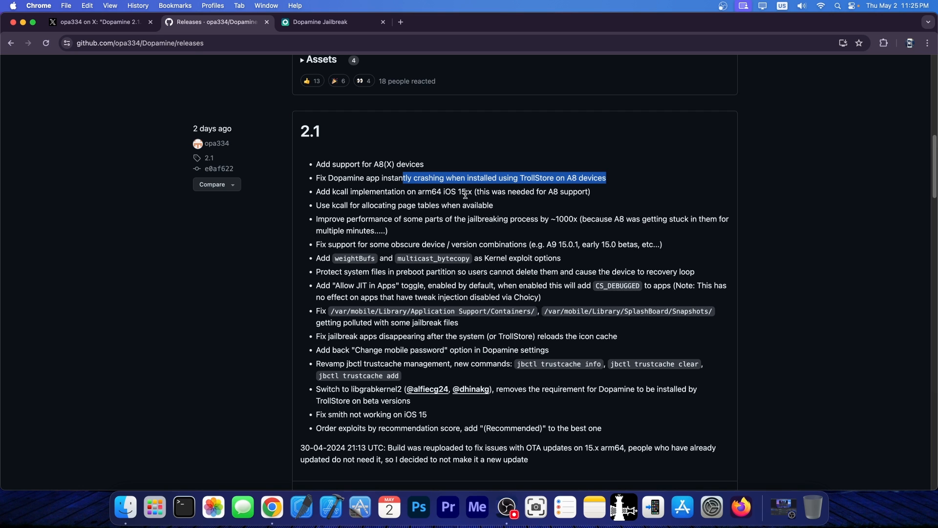
mouse_move(431, 229)
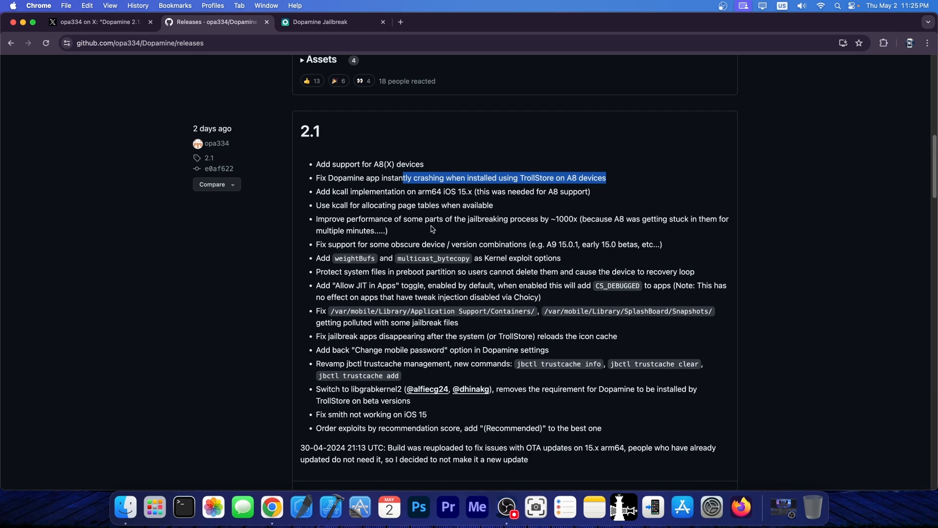
mouse_move(364, 253)
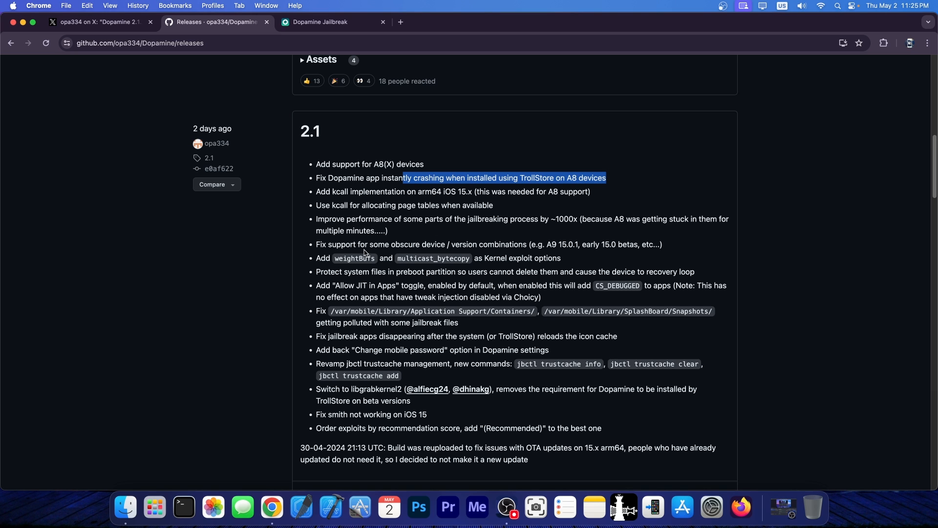
mouse_move(307, 252)
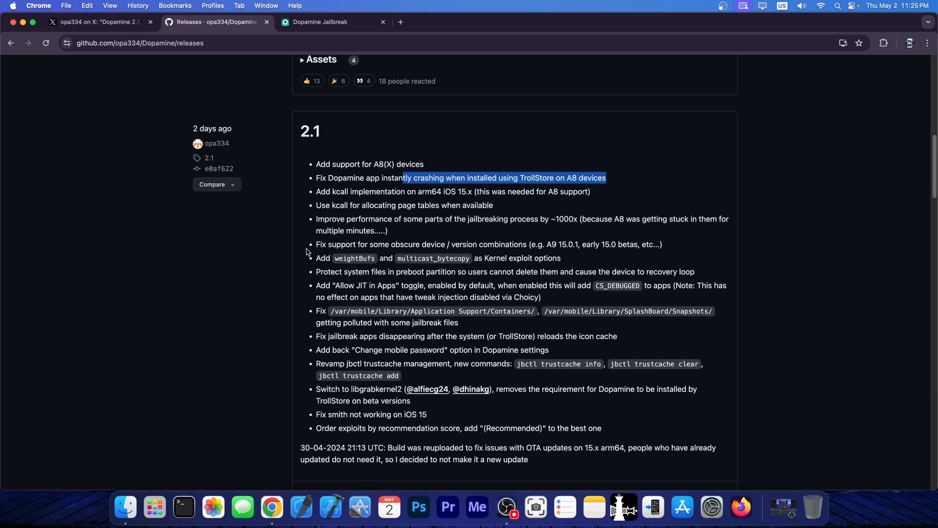
mouse_move(333, 391)
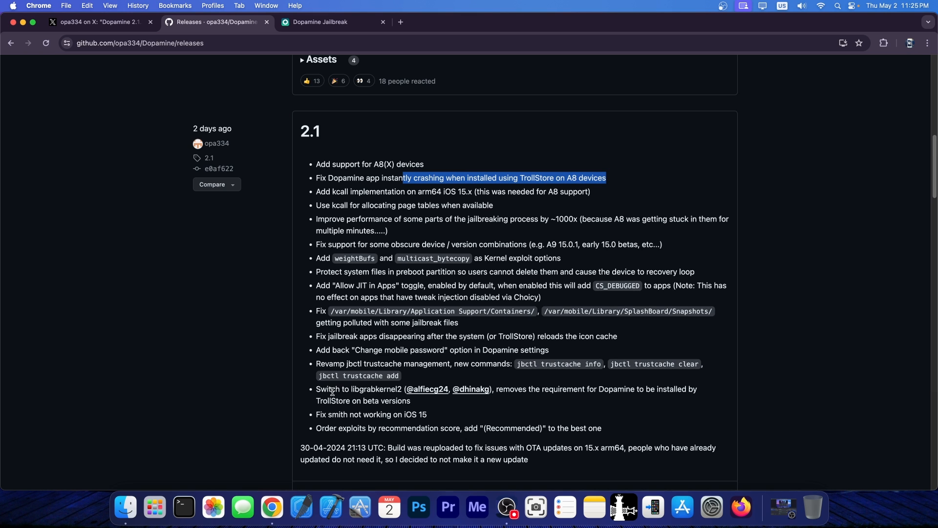
scroll(down, 3)
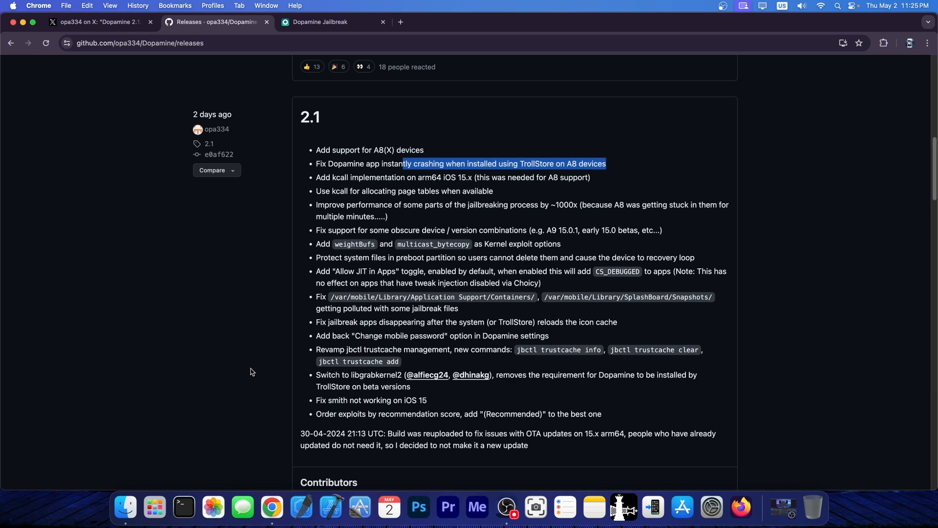
scroll(down, 3)
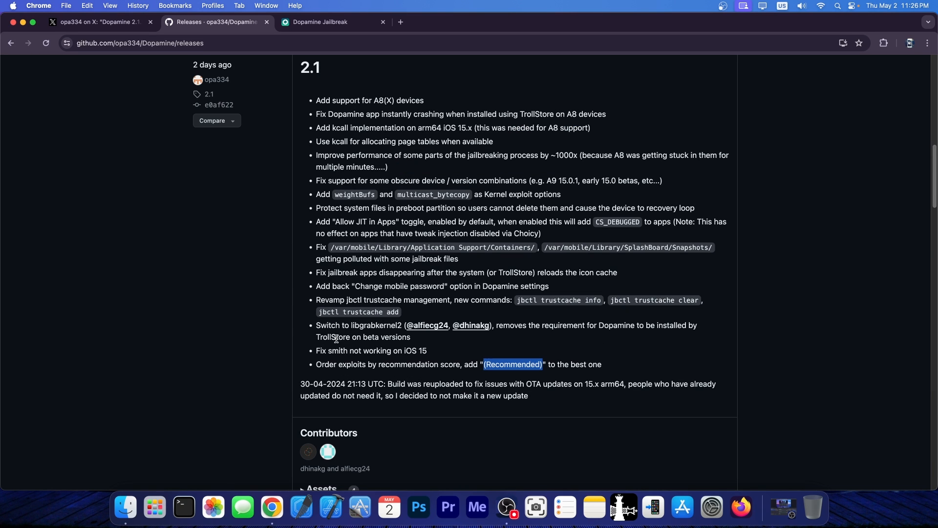
mouse_move(472, 266)
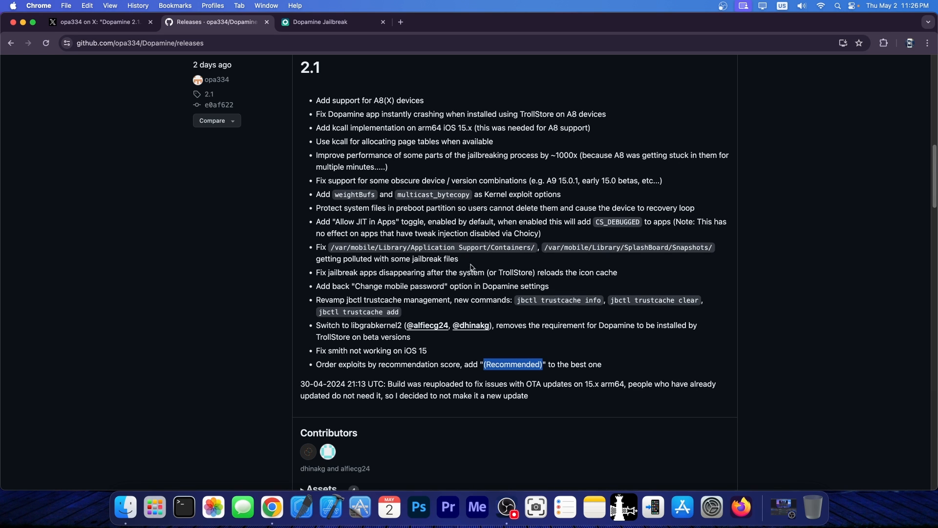
mouse_move(398, 267)
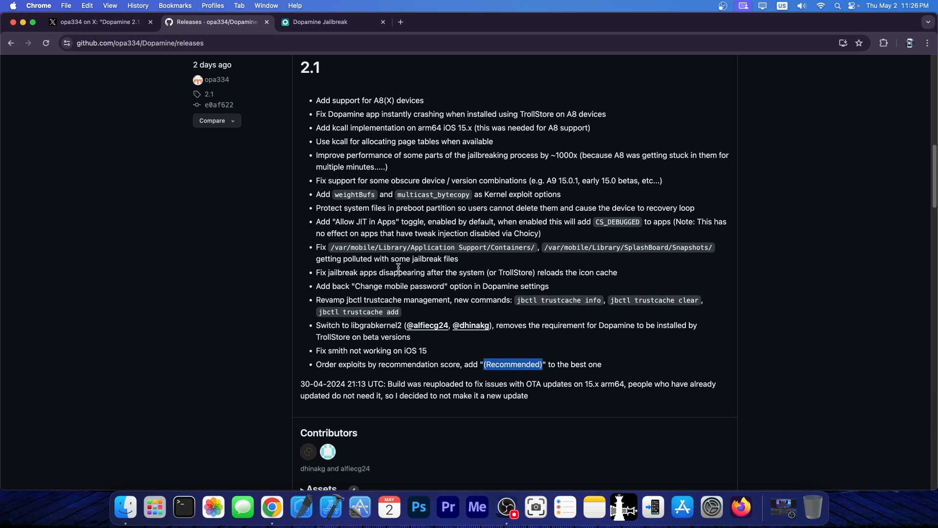
Scroll up past the 2.1.1 fixes to 2.1.2 Latest and its Assets
scroll(up, 3)
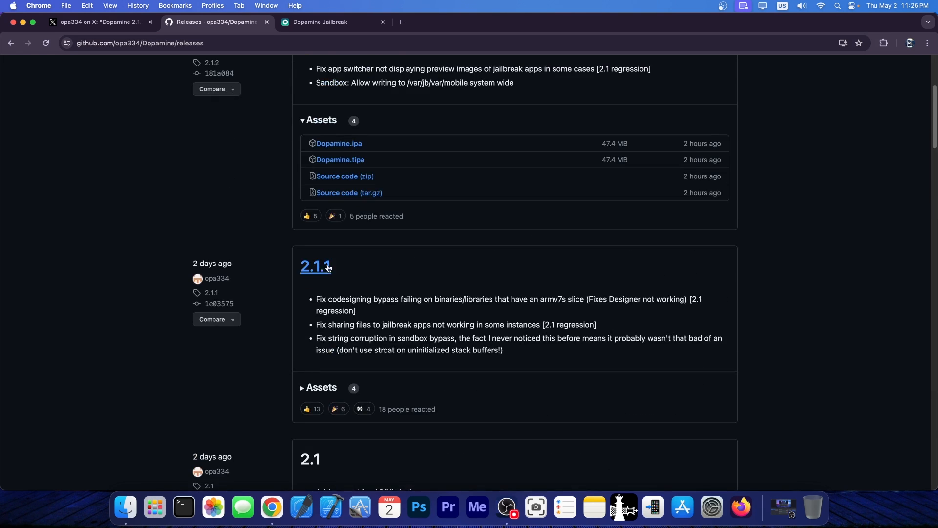
mouse_move(358, 272)
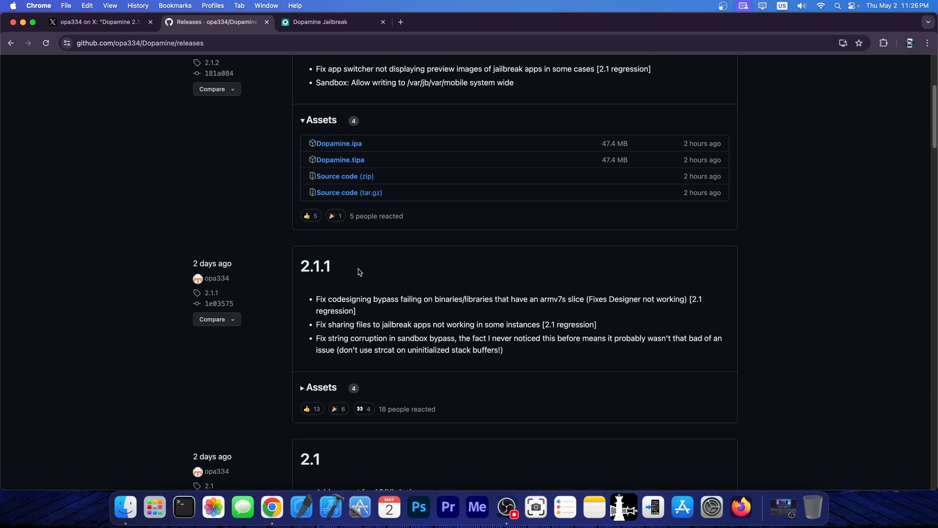
mouse_move(355, 326)
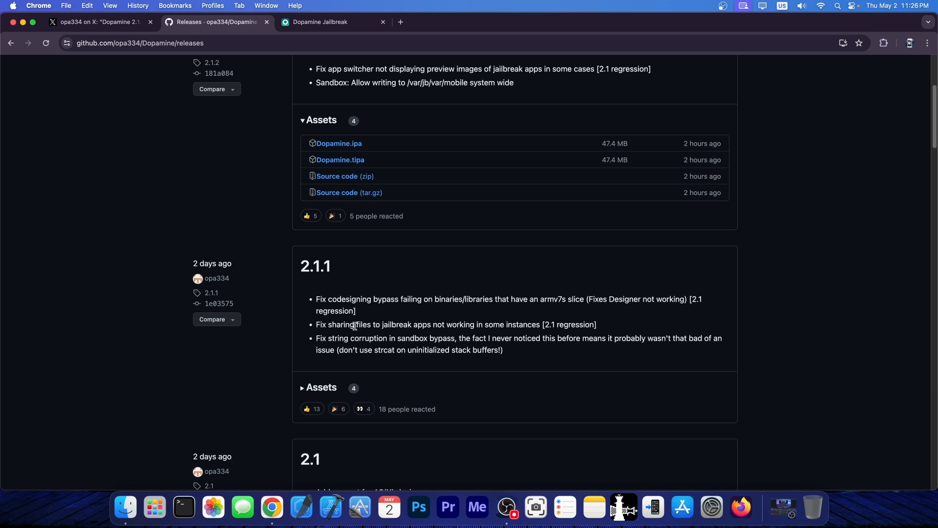
mouse_move(471, 326)
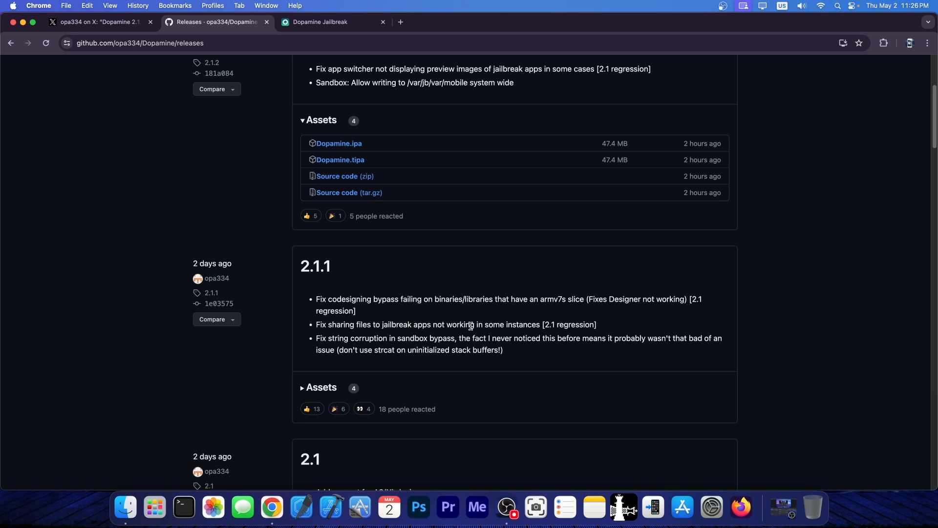
mouse_move(510, 315)
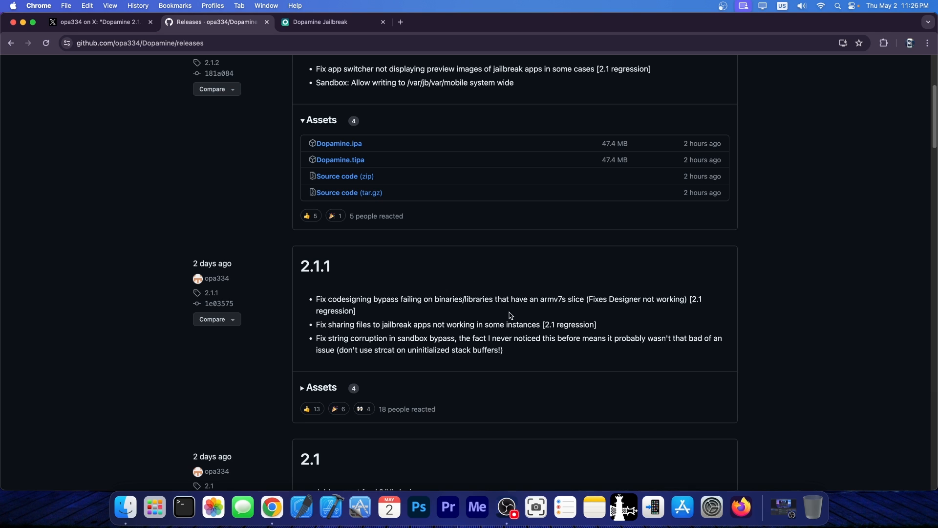
scroll(up, 3)
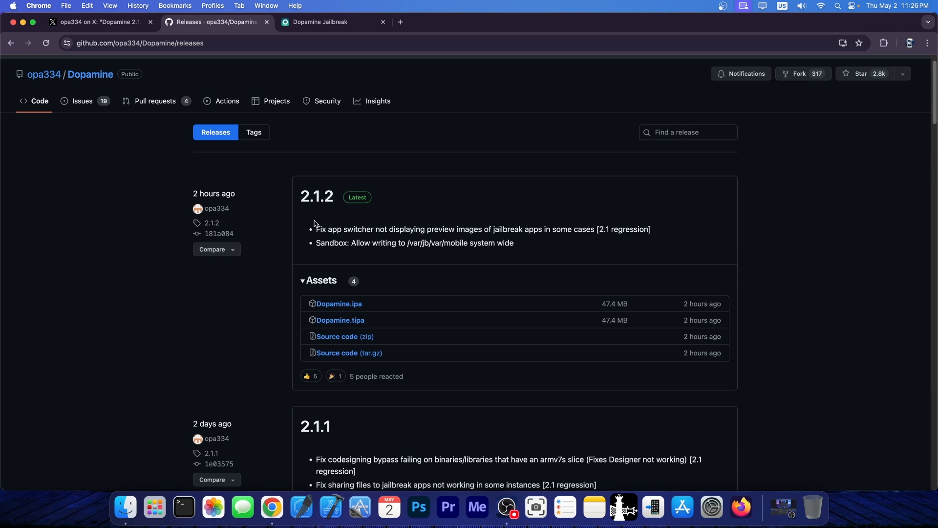
mouse_move(324, 218)
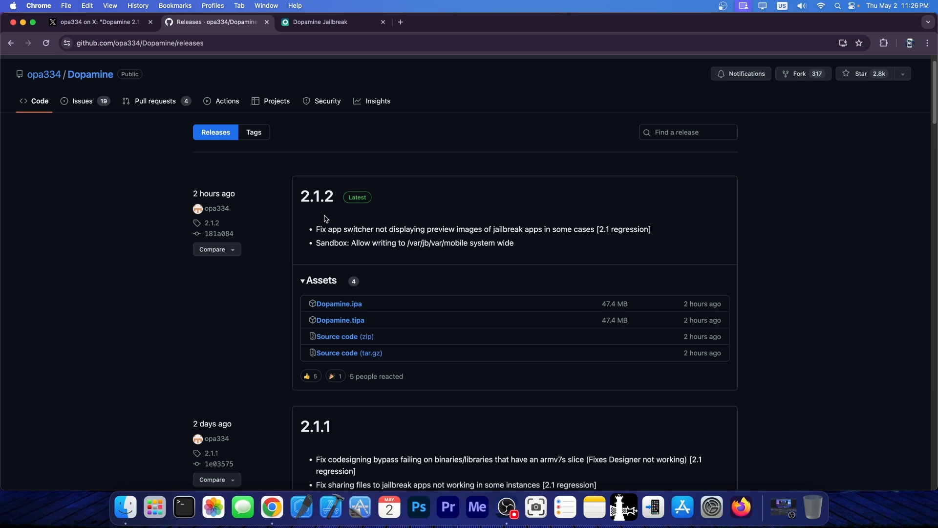
mouse_move(337, 245)
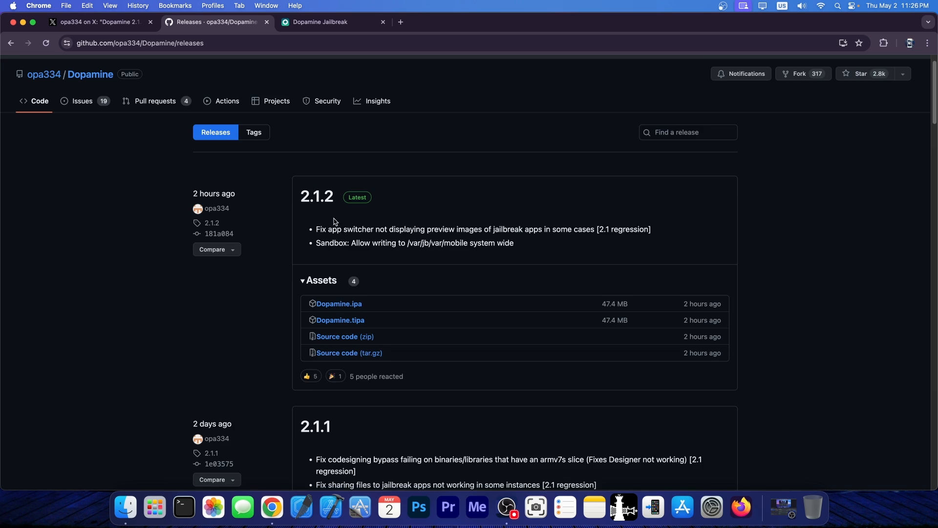
View ellekit.space/dopamine with Download .ipa, then hide Chrome to show the desktop
scroll(up, 3)
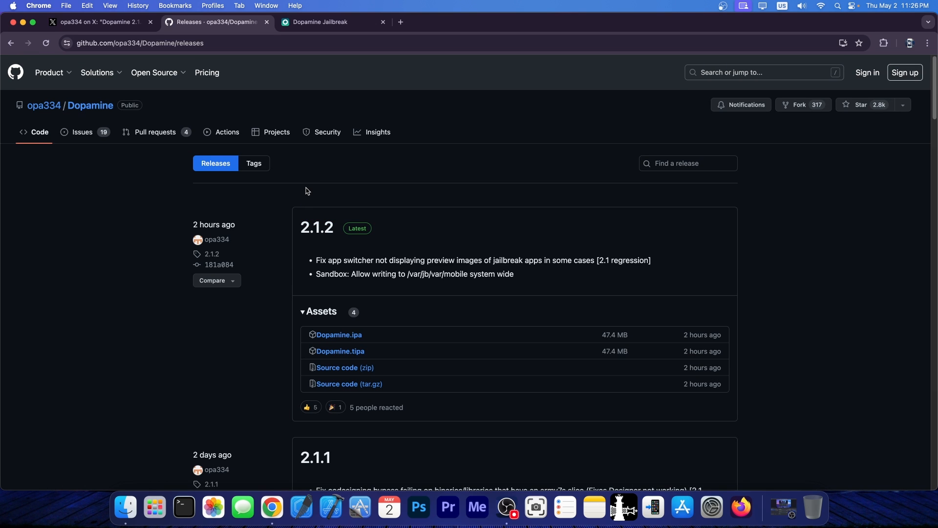
mouse_move(338, 335)
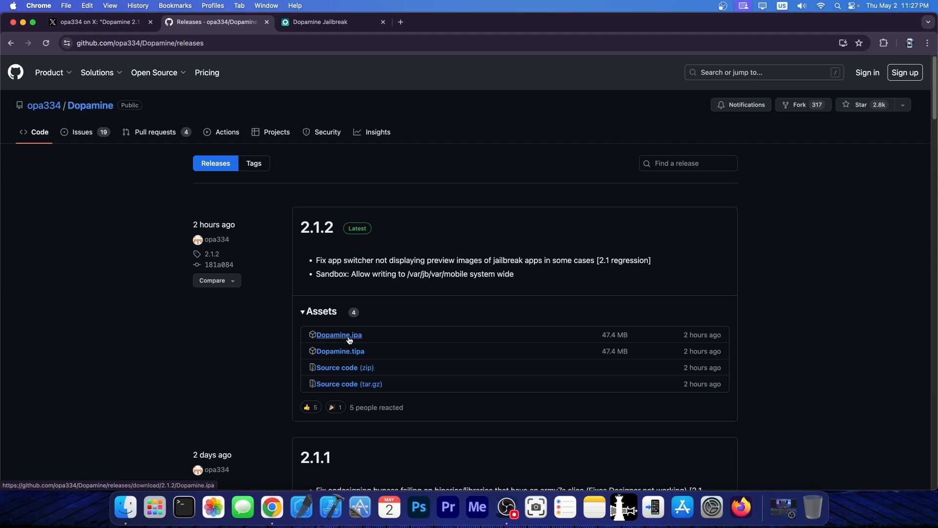
mouse_move(341, 351)
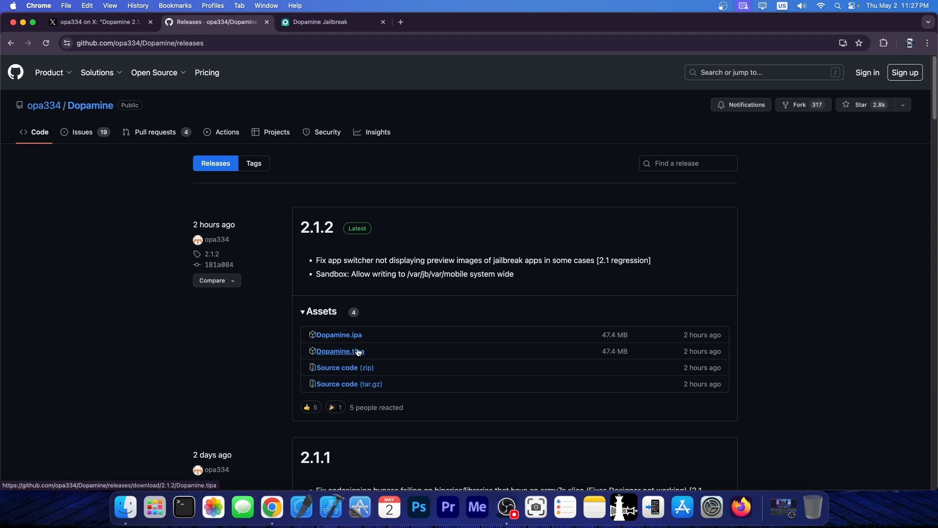
click(333, 22)
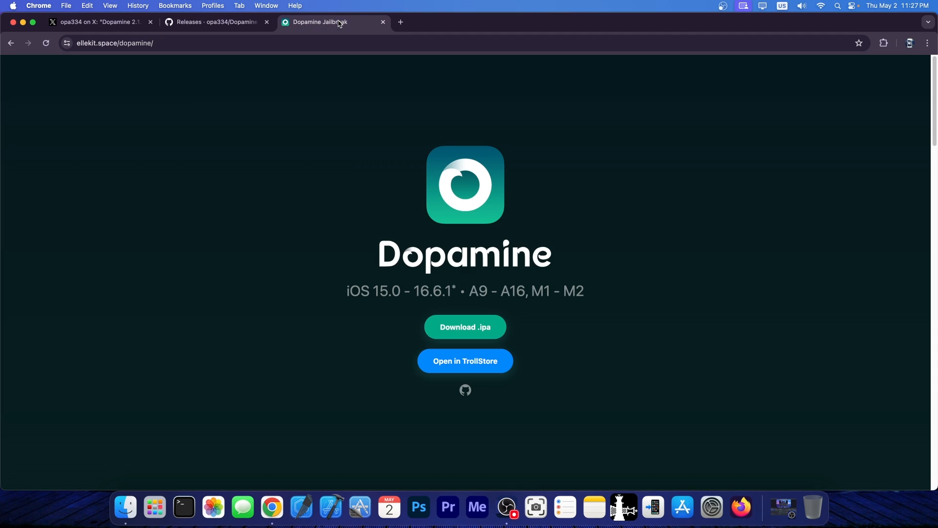
mouse_move(102, 64)
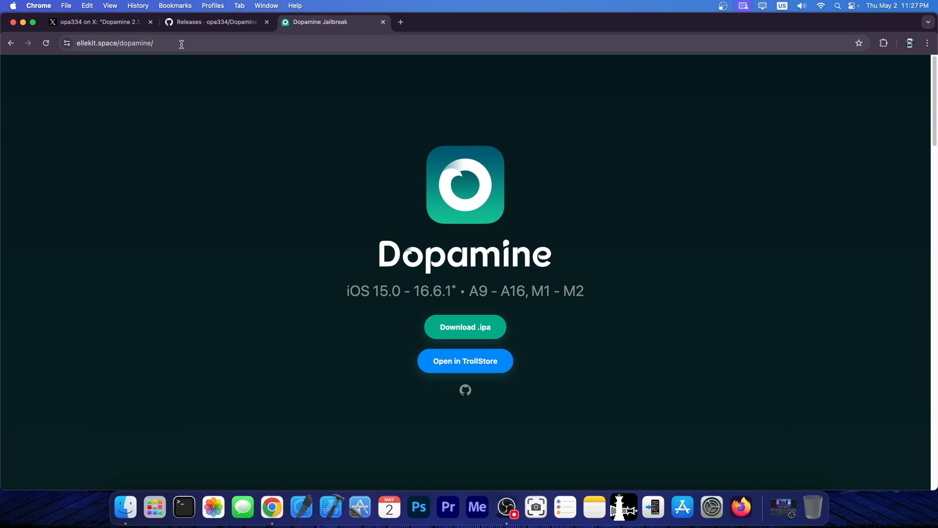
mouse_move(464, 327)
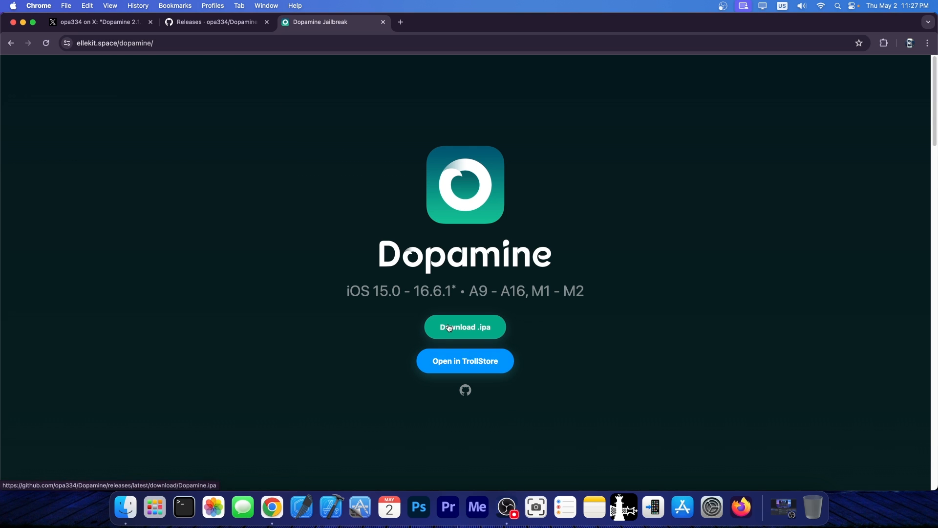
mouse_move(17, 13)
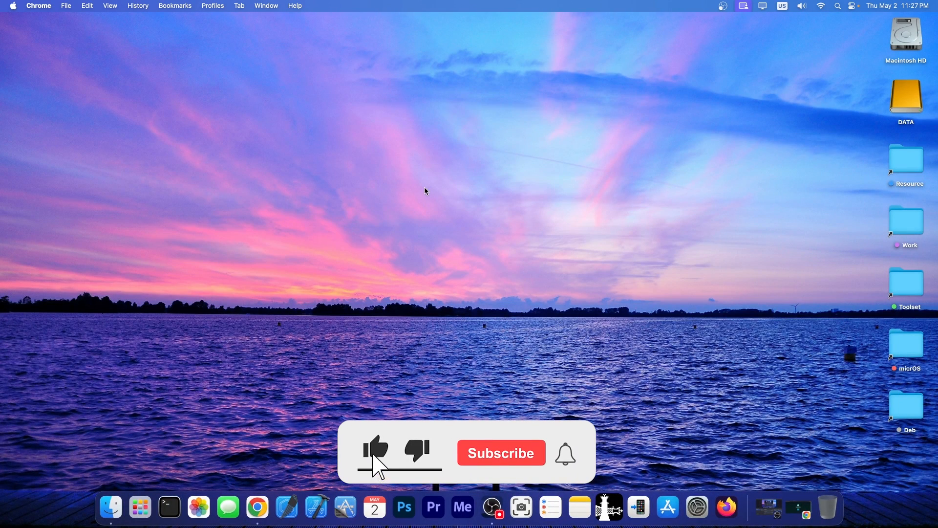
click(501, 452)
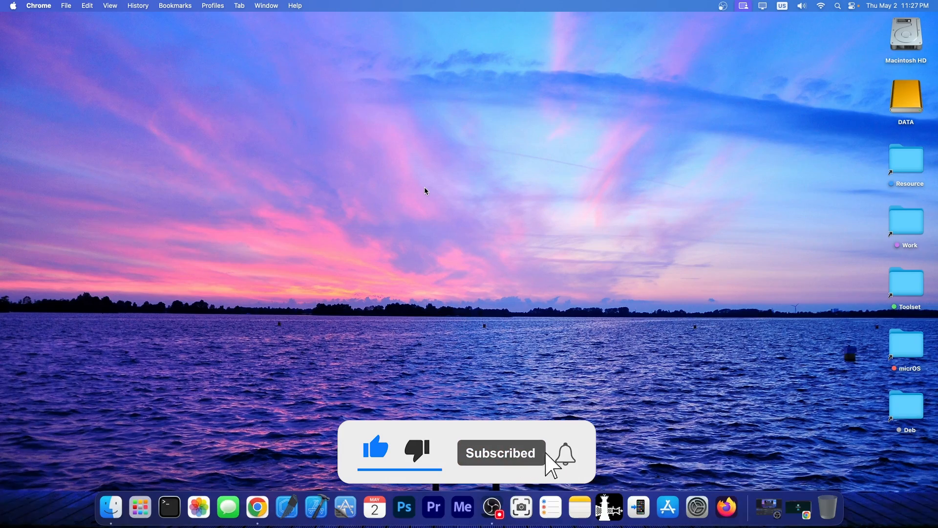